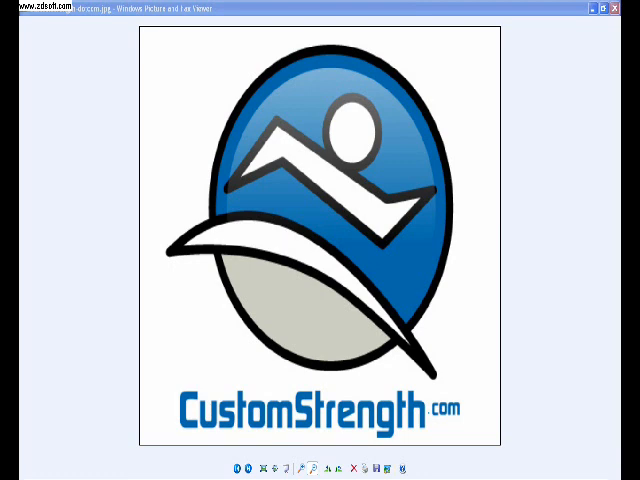
mouse_move(540, 400)
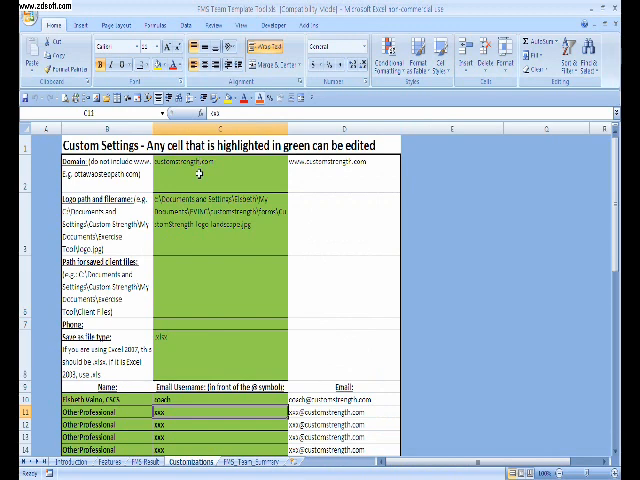
Step: Review the domain and logo settings, then add professional 'Roni II' with username 'ron'
left_click(218, 173)
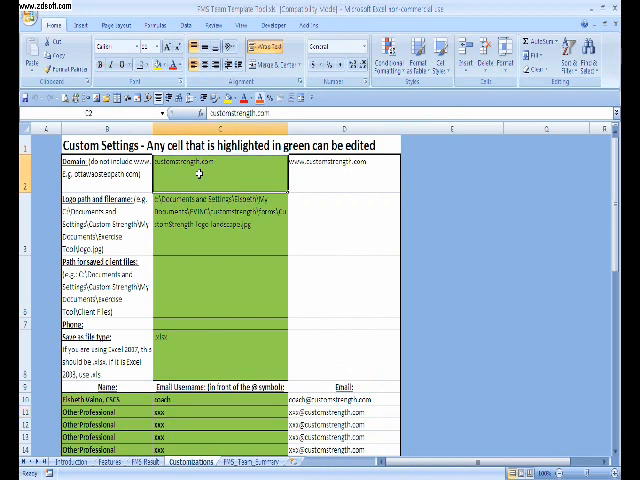
left_click(225, 215)
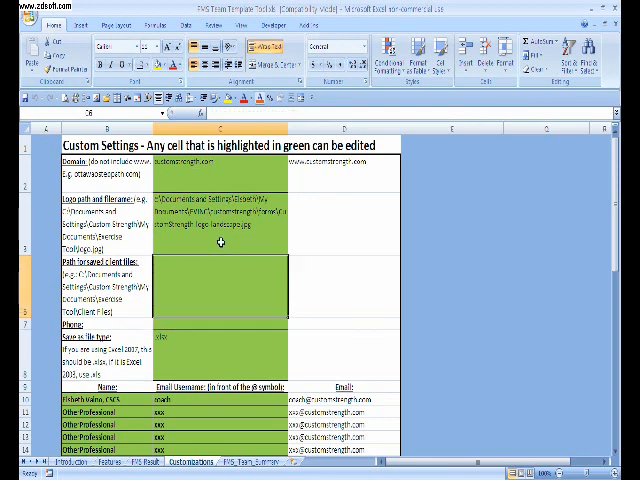
left_click(105, 393)
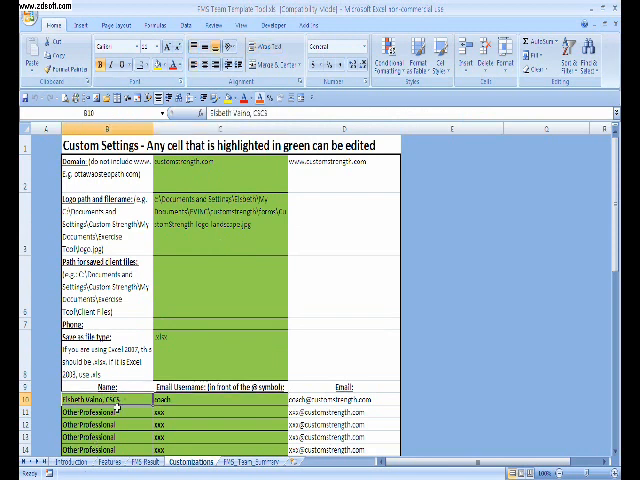
type("Roni II")
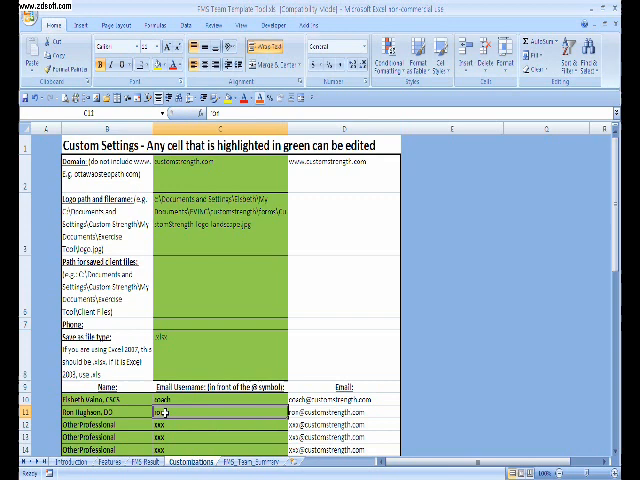
type("iron")
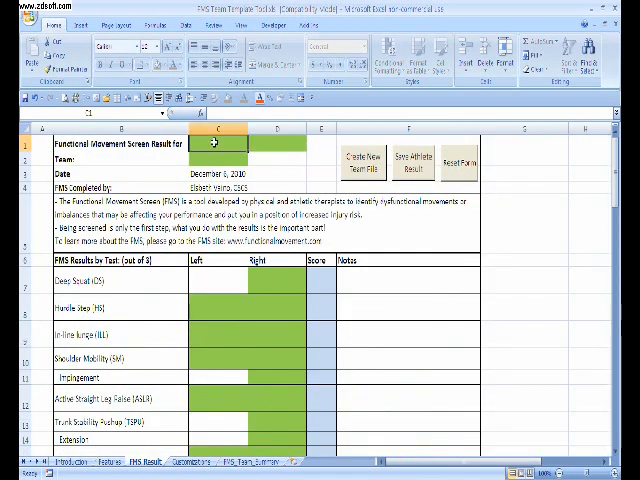
type("Mike")
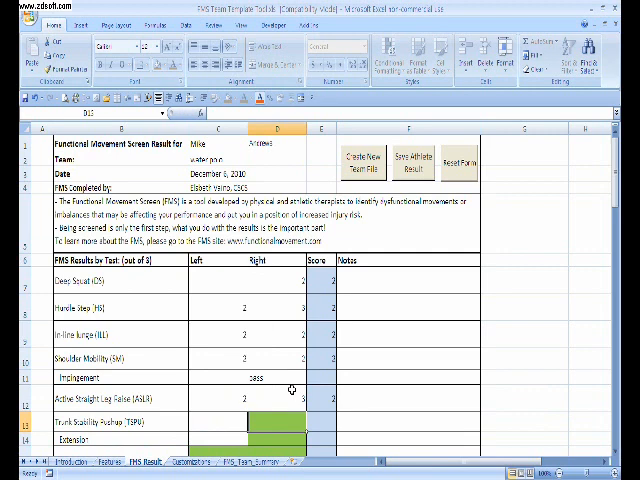
left_click(275, 441)
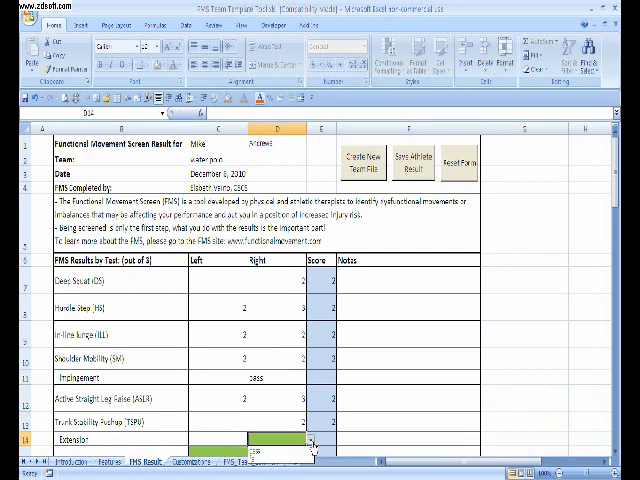
scroll("down", 3)
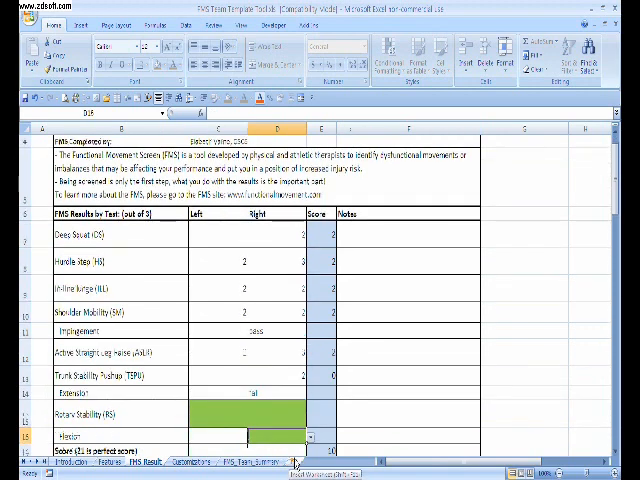
Step: Choose the Flexion pass/fail result and move down to the total and FMS Results
left_click(278, 433)
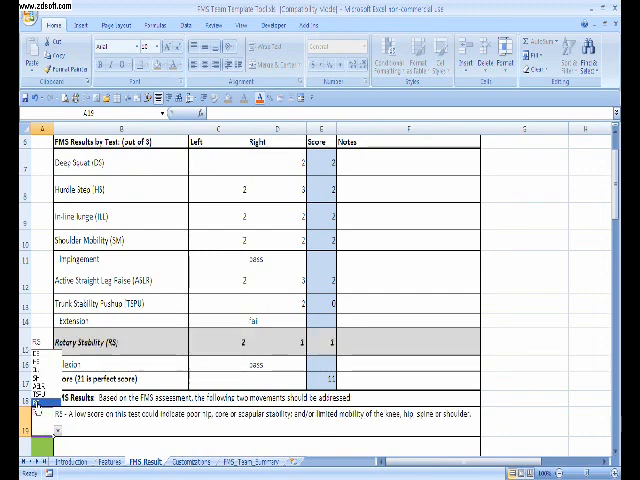
scroll("down", 3)
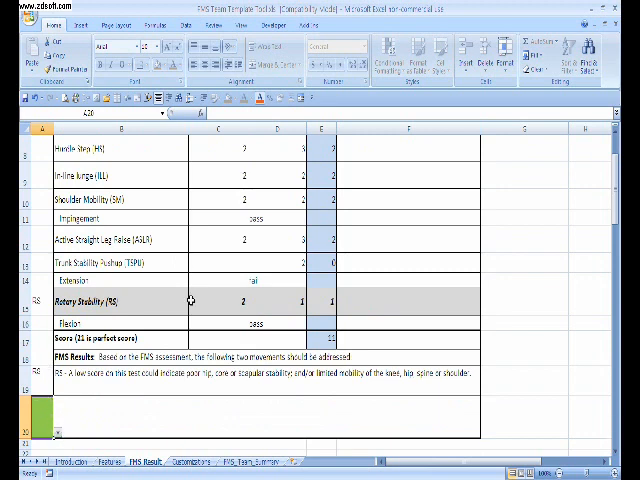
mouse_move(527, 191)
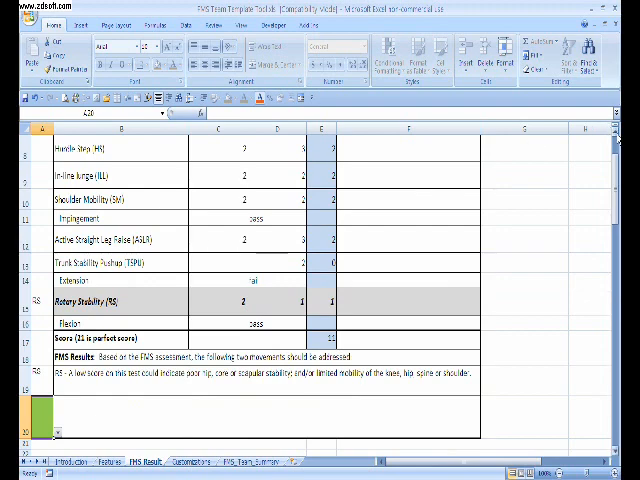
scroll("down", 3)
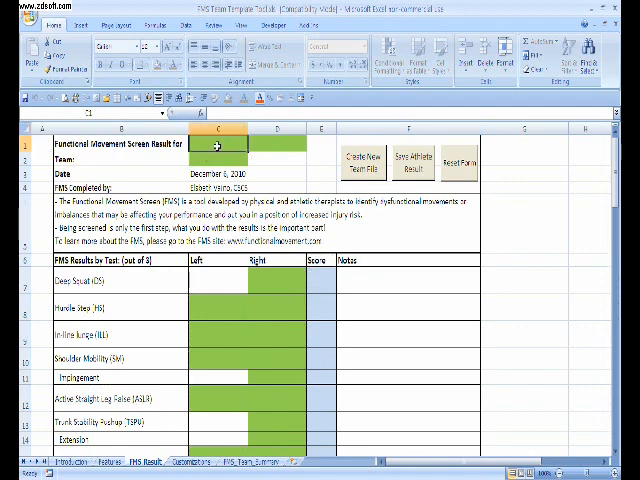
type("Paul")
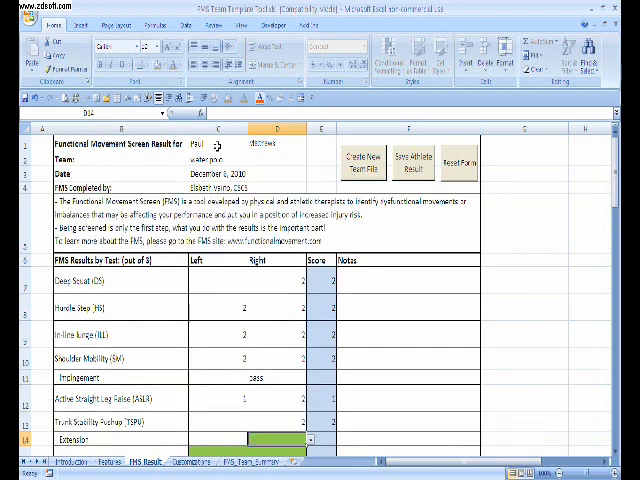
scroll("down", 3)
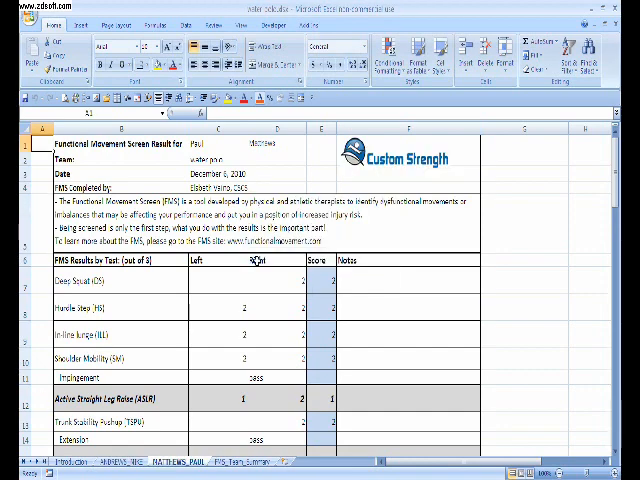
left_click(123, 462)
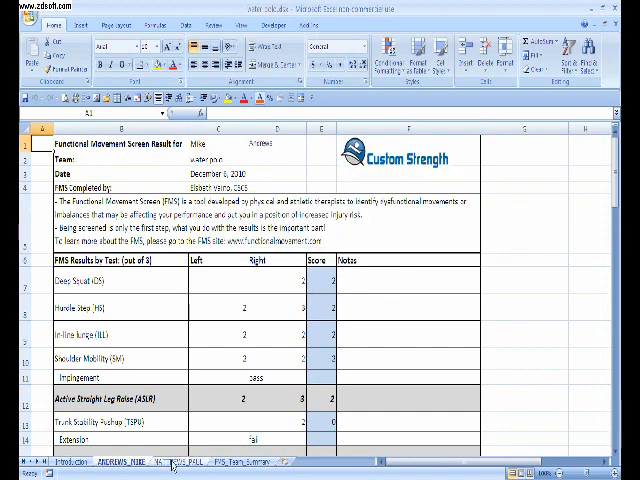
left_click(168, 462)
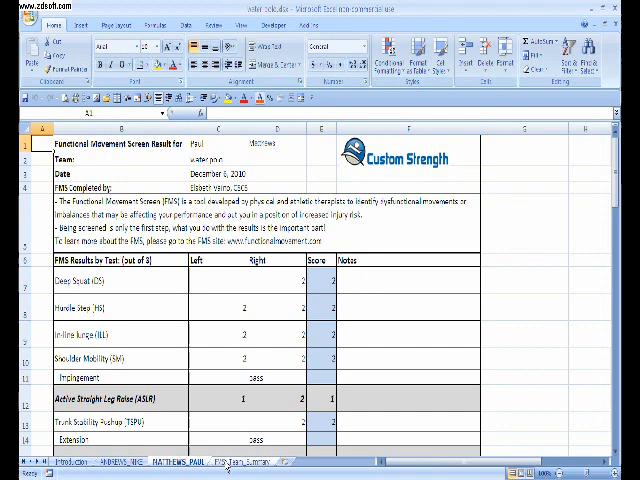